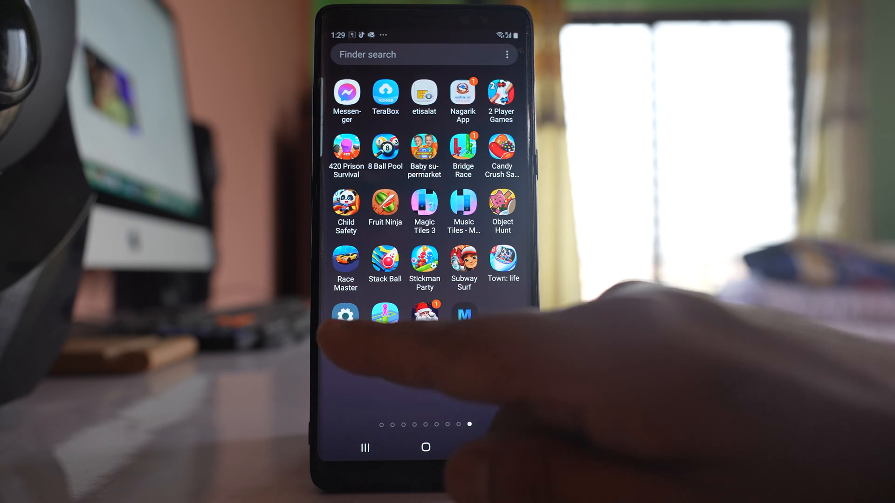
Go from the Apps screen into Settings and reach the Display settings page.
click(345, 313)
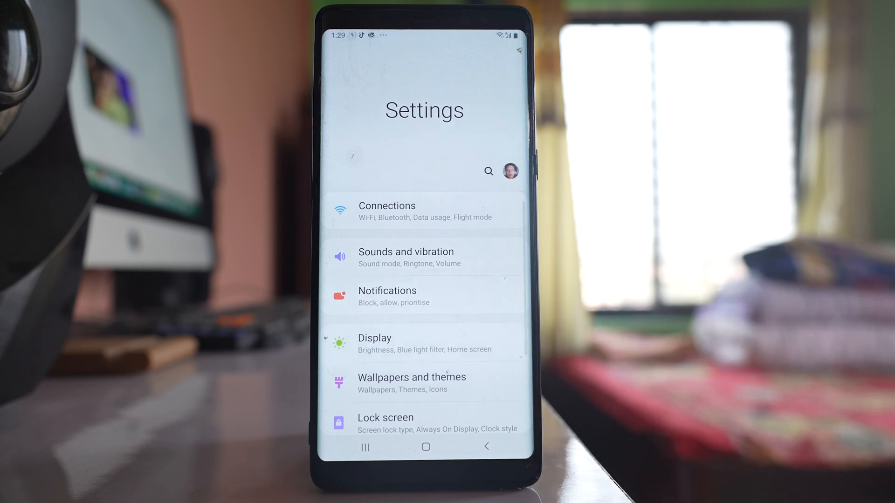
click(375, 343)
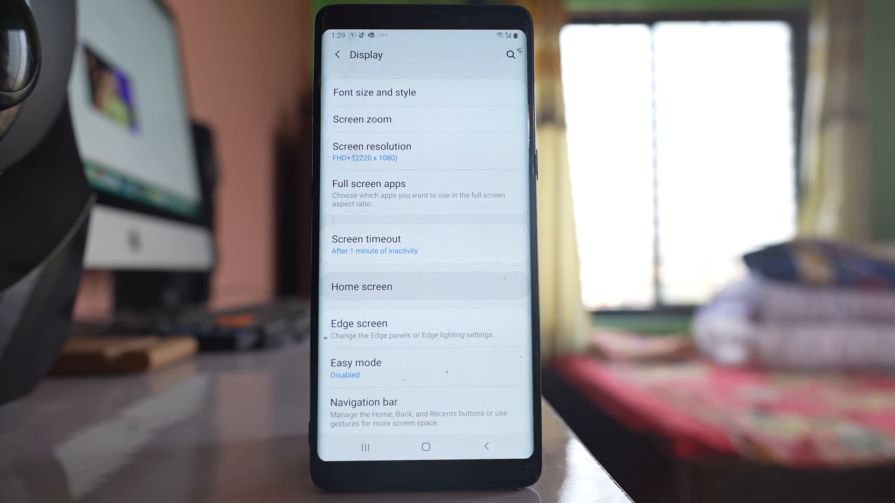
Reach the Hide apps picker through Home screen settings, with nothing selected yet.
click(425, 286)
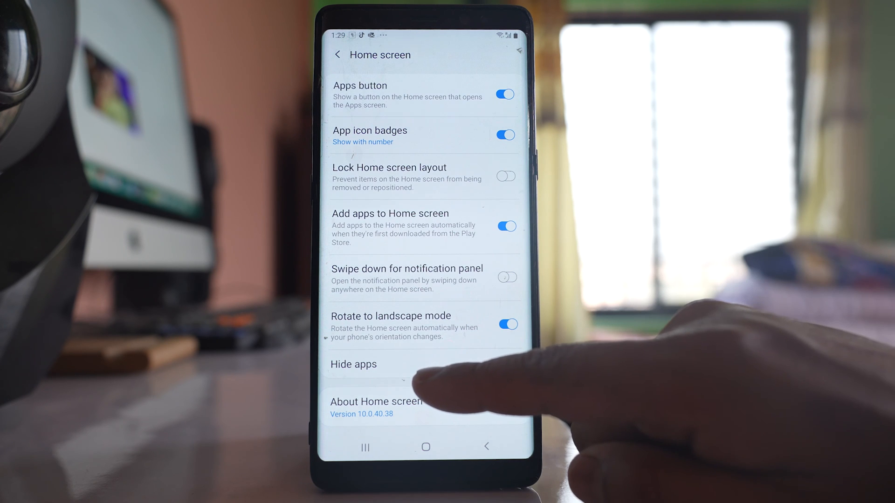
click(353, 364)
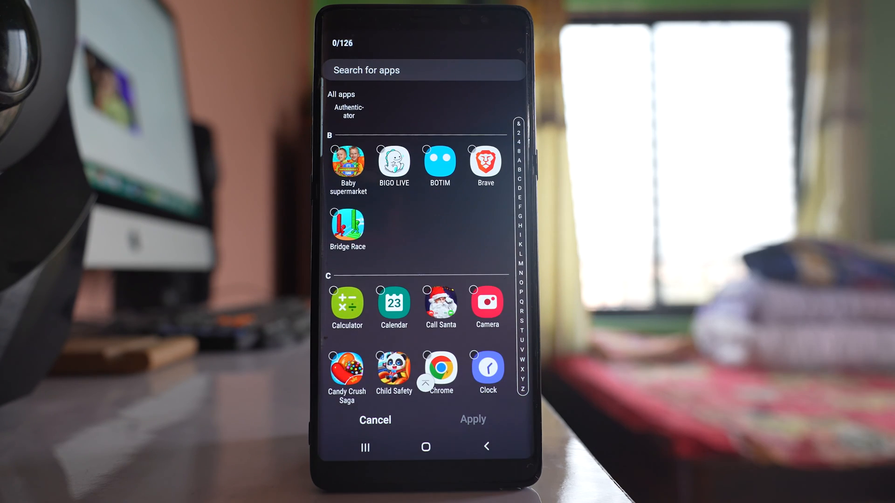
Find BOTIM in the Hide apps list and mark it to be hidden.
scroll(down, 3)
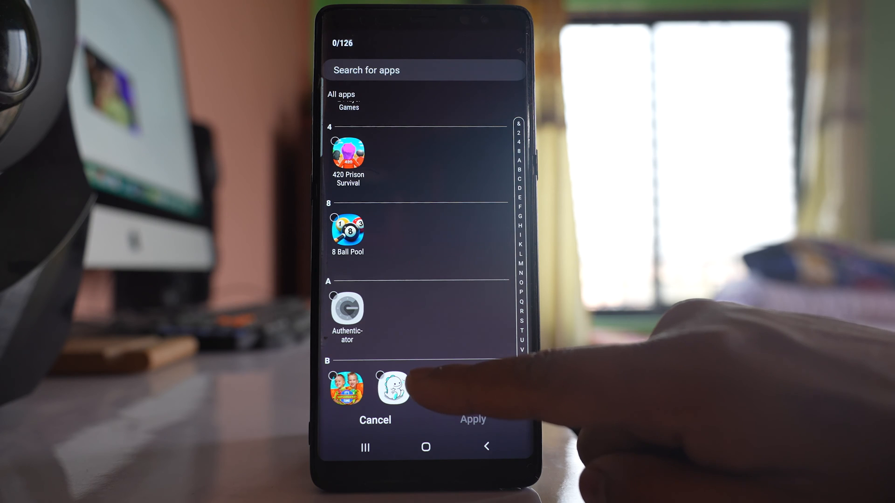
click(392, 388)
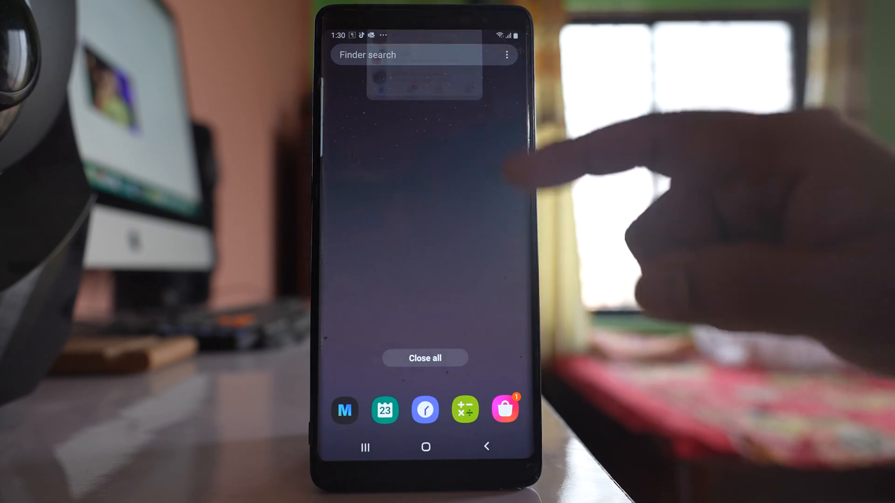
Leave Recents for the Apps screen and start a Finder app search.
click(425, 358)
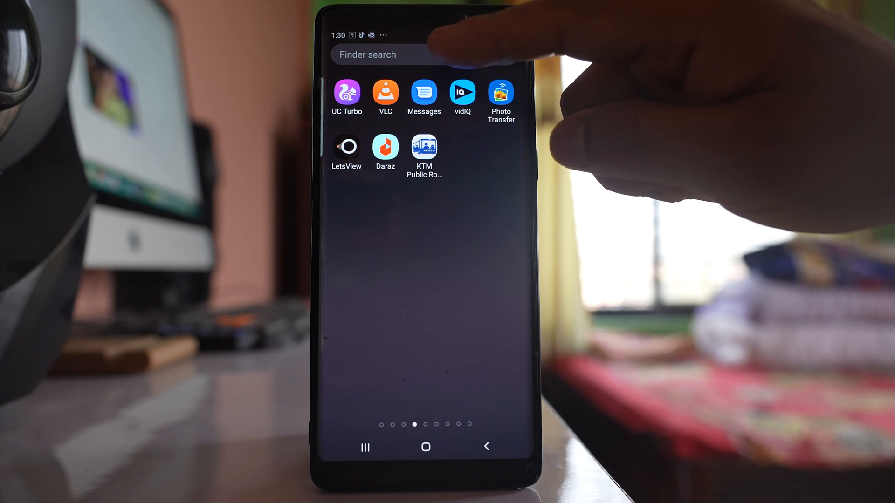
click(399, 54)
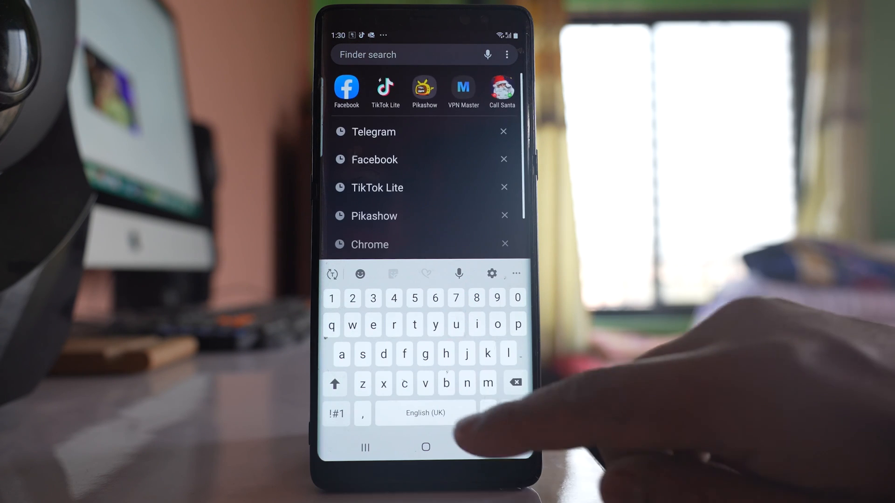
Search "bot" to unhide BOTIM, then swipe to the last Apps page to confirm its icon is back.
text(bo)
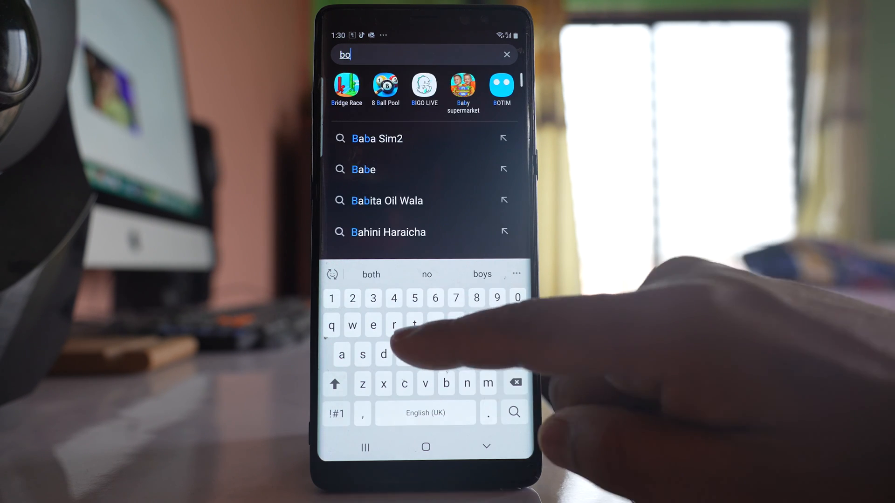
text(t)
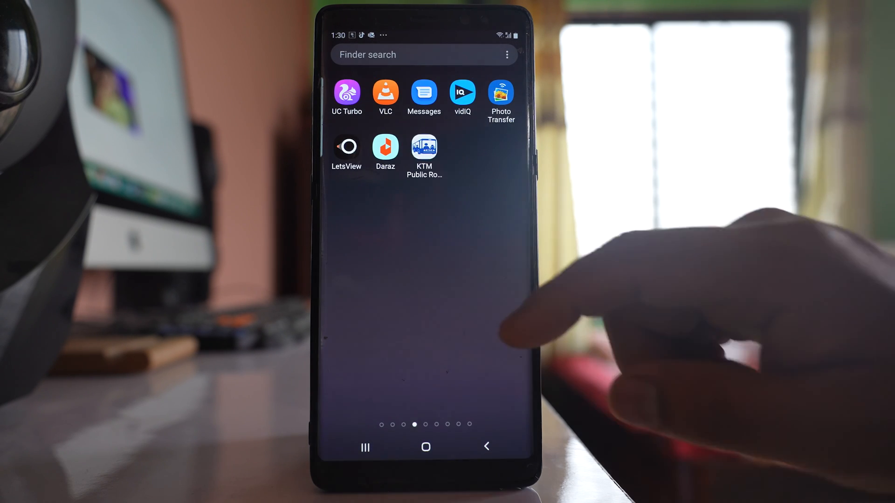
scroll(left, 3)
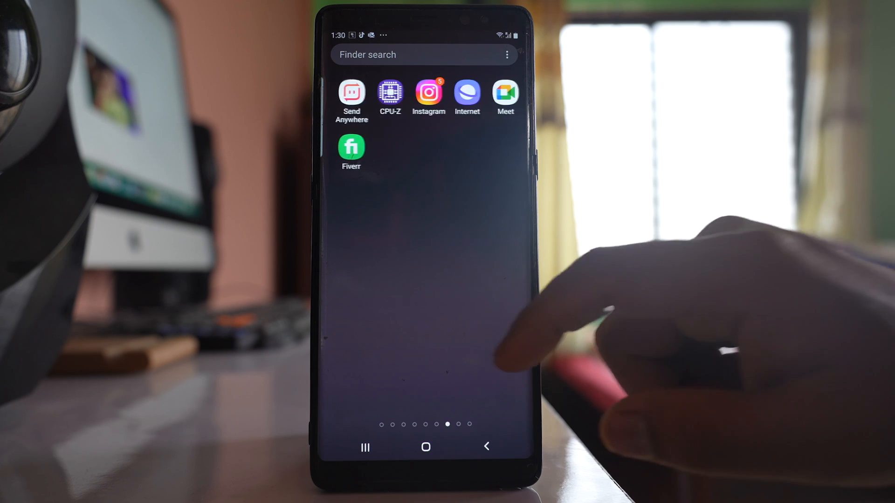
scroll(left, 3)
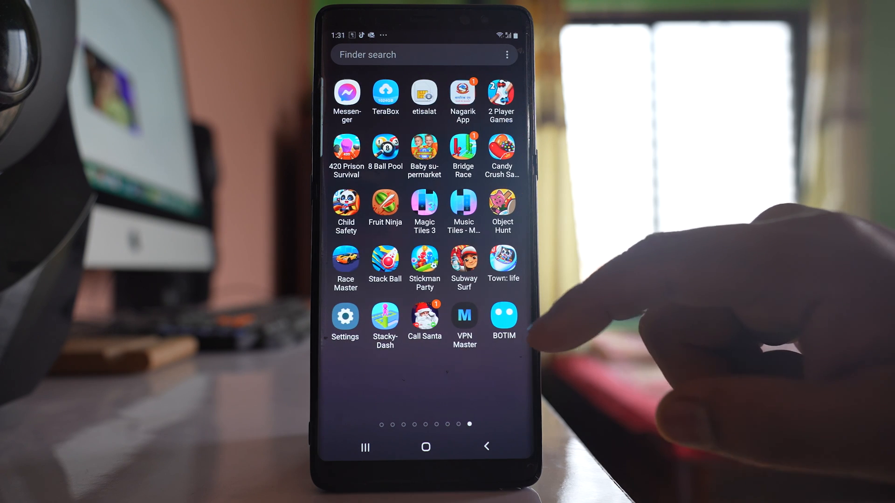